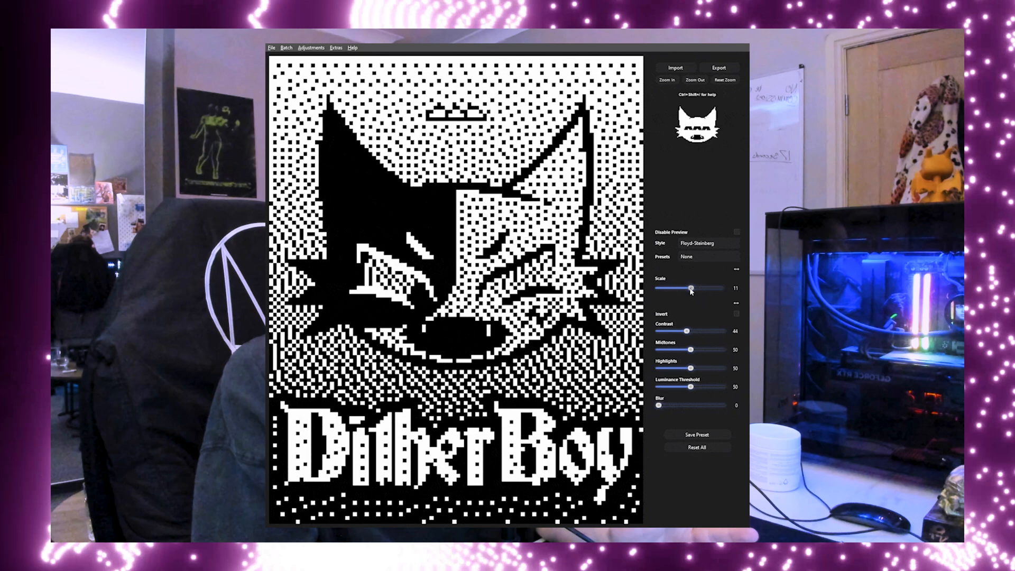
# - Open the Studio AAA Discord server's #previews channel and scroll up toward its start
pyautogui.click(706, 242)
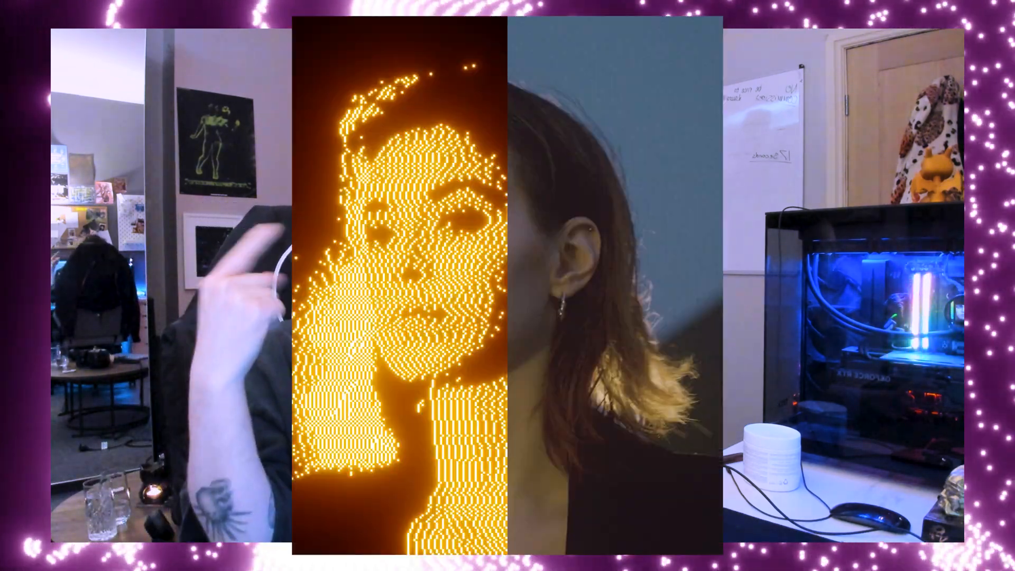
pyautogui.click(302, 51)
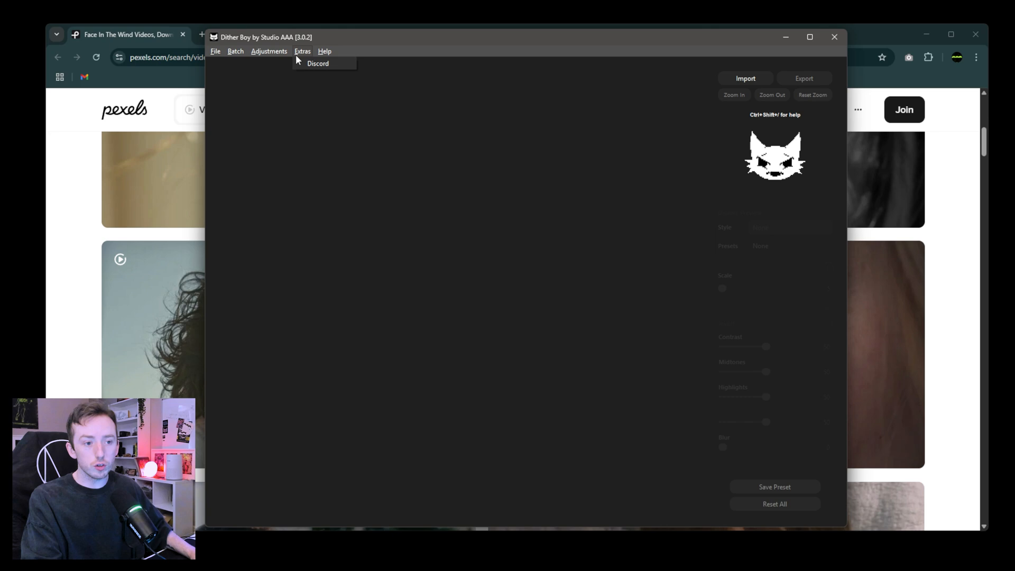
pyautogui.click(318, 64)
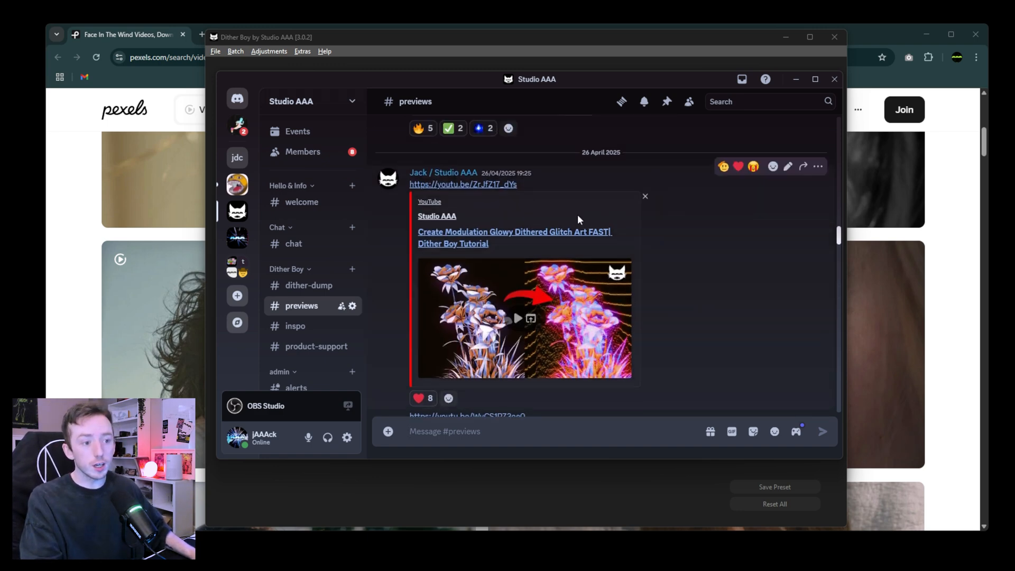
pyautogui.scroll(3)
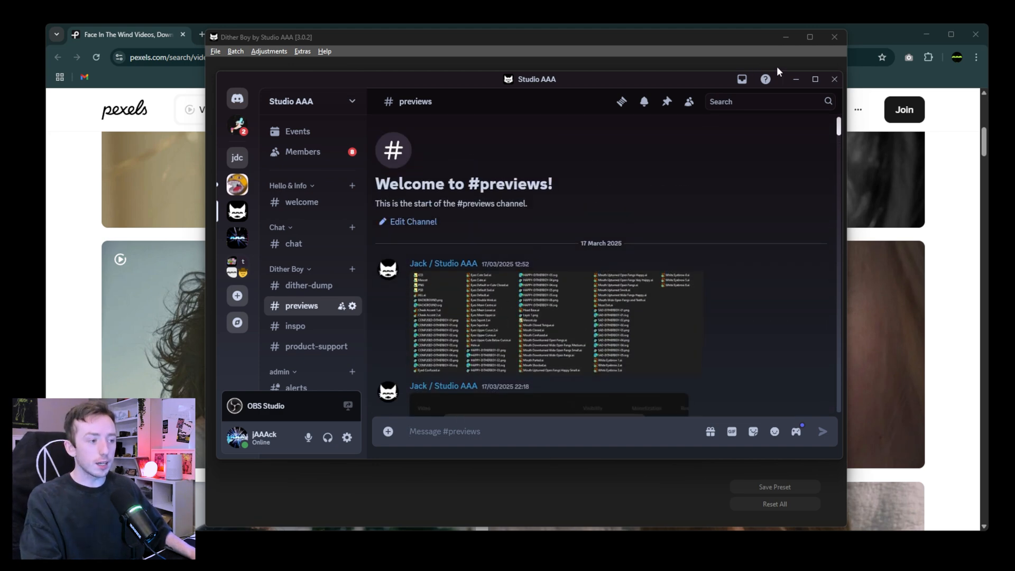
pyautogui.click(834, 79)
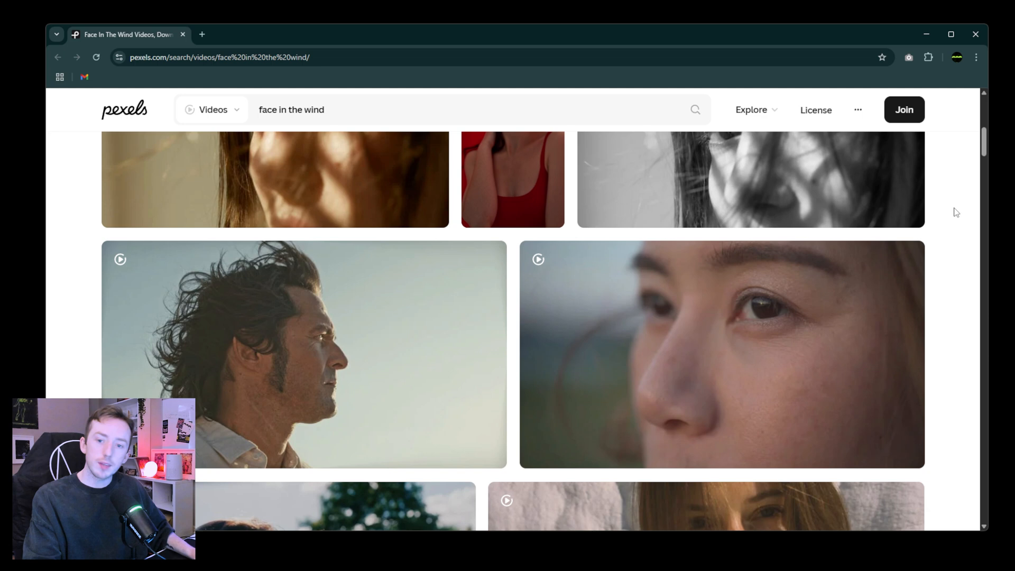
pyautogui.moveTo(435, 173)
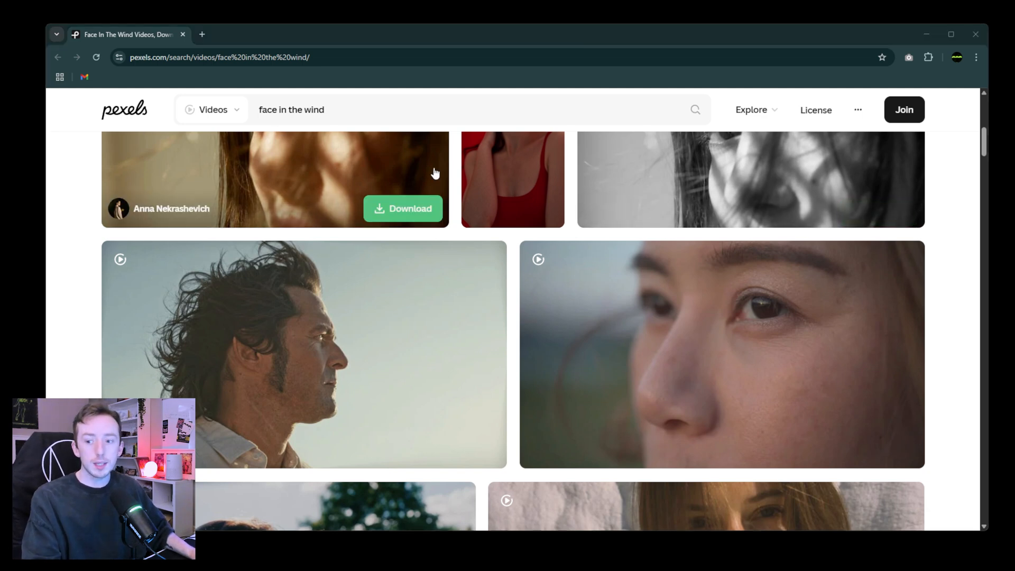
pyautogui.moveTo(945, 536)
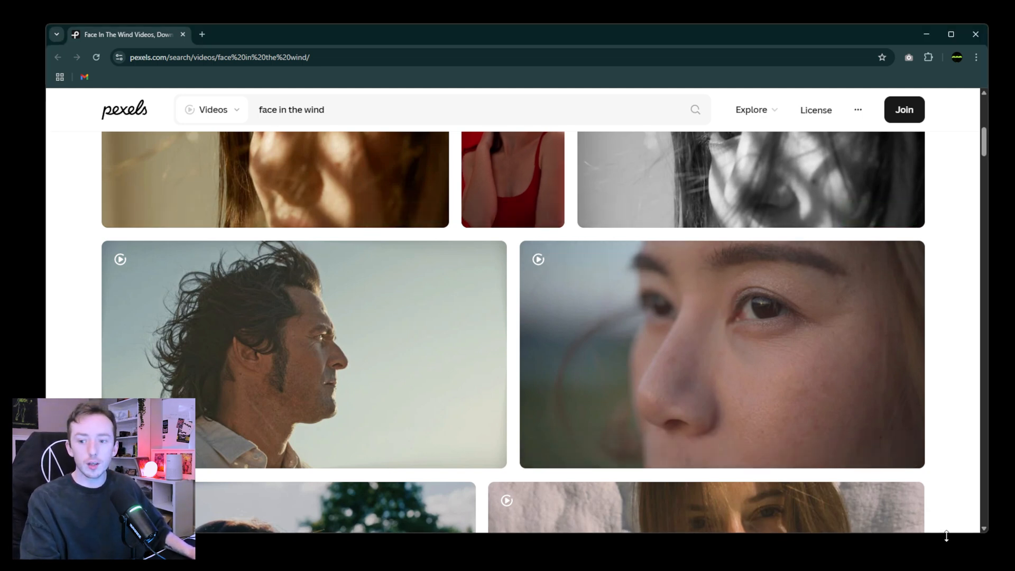
# - Scroll through the Pexels 'face in the wind' video search results
pyautogui.scroll(3)
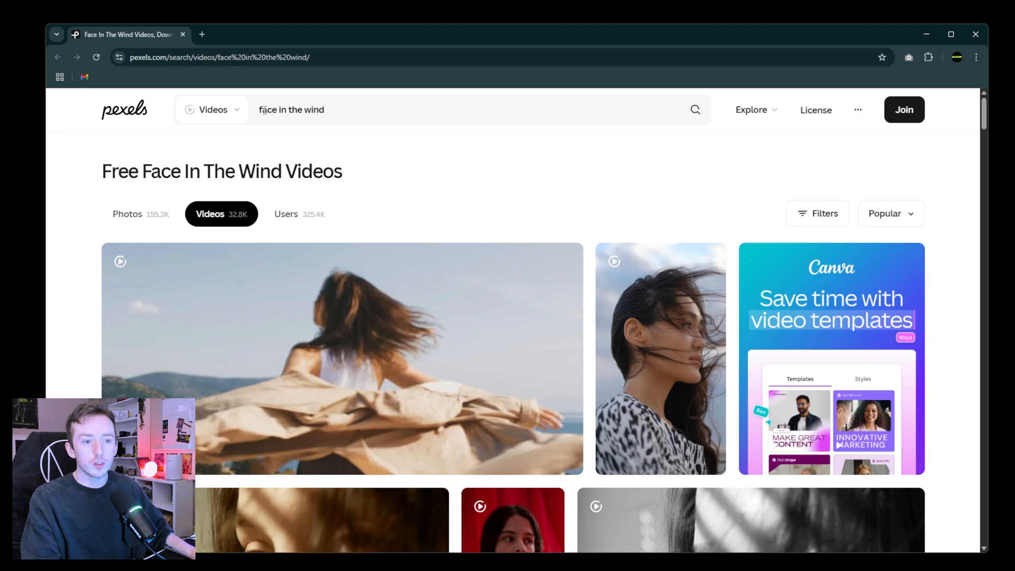
pyautogui.scroll(-3)
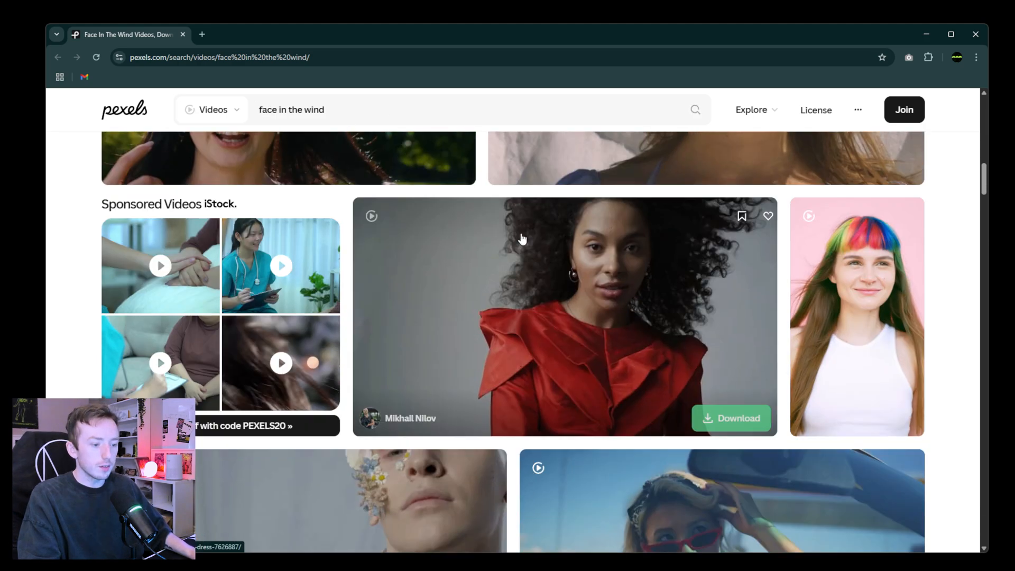
pyautogui.scroll(-3)
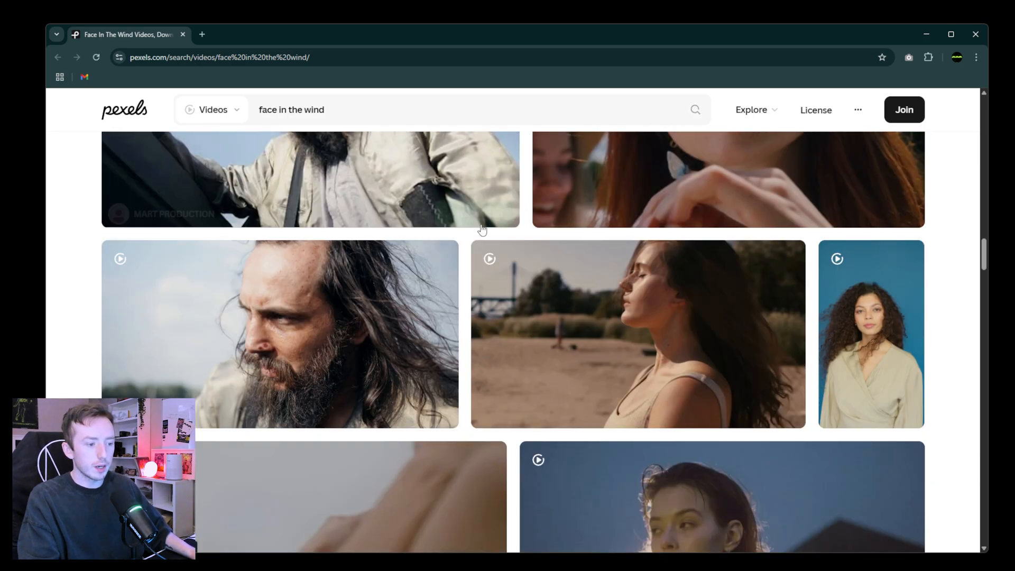
pyautogui.scroll(-3)
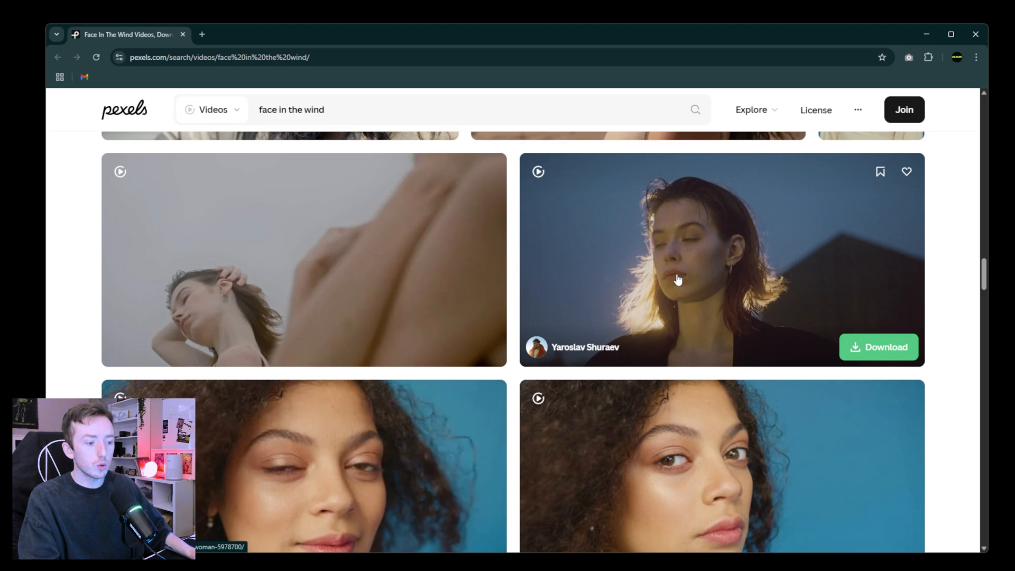
pyautogui.moveTo(695, 280)
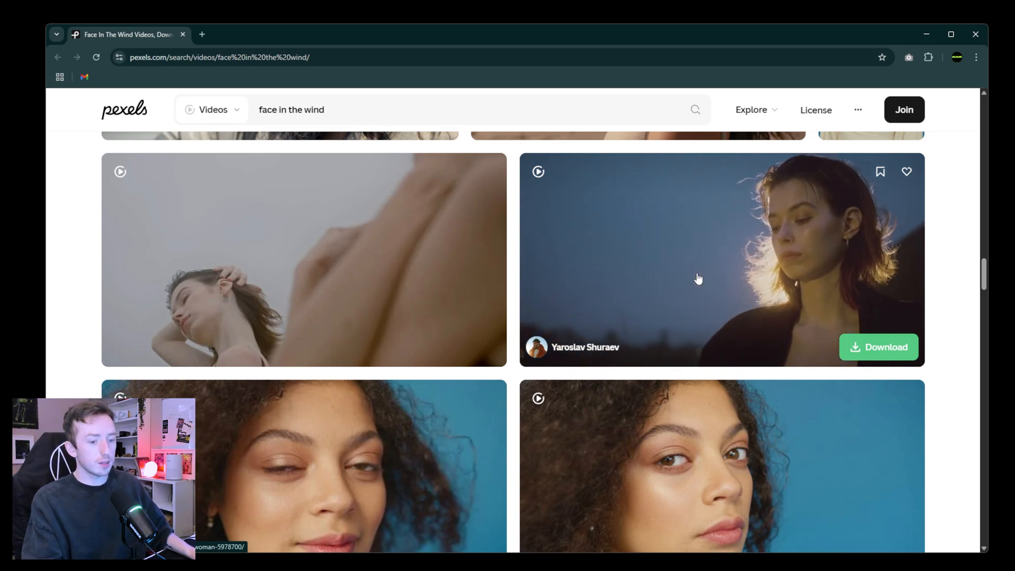
pyautogui.scroll(-3)
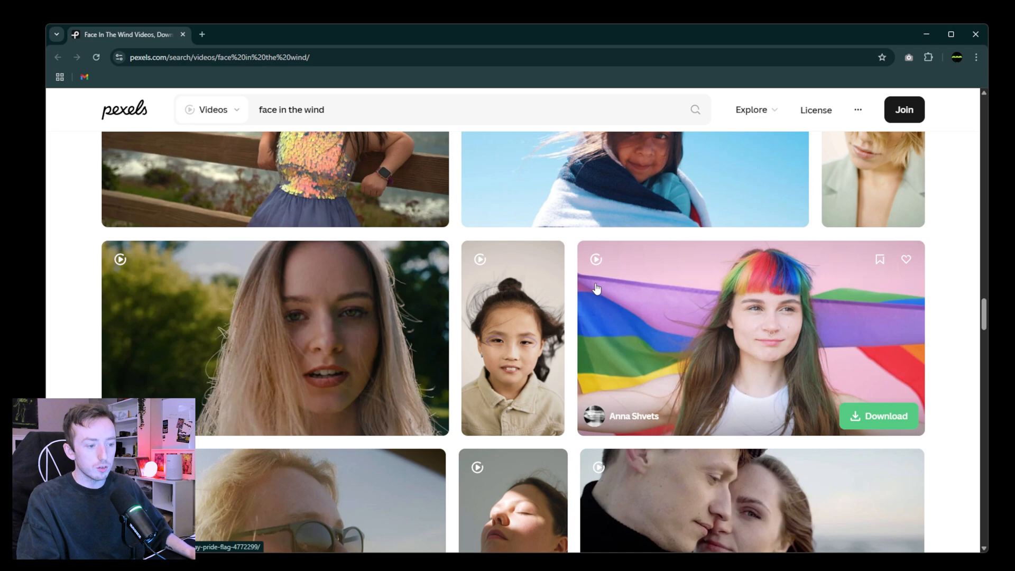
pyautogui.scroll(-3)
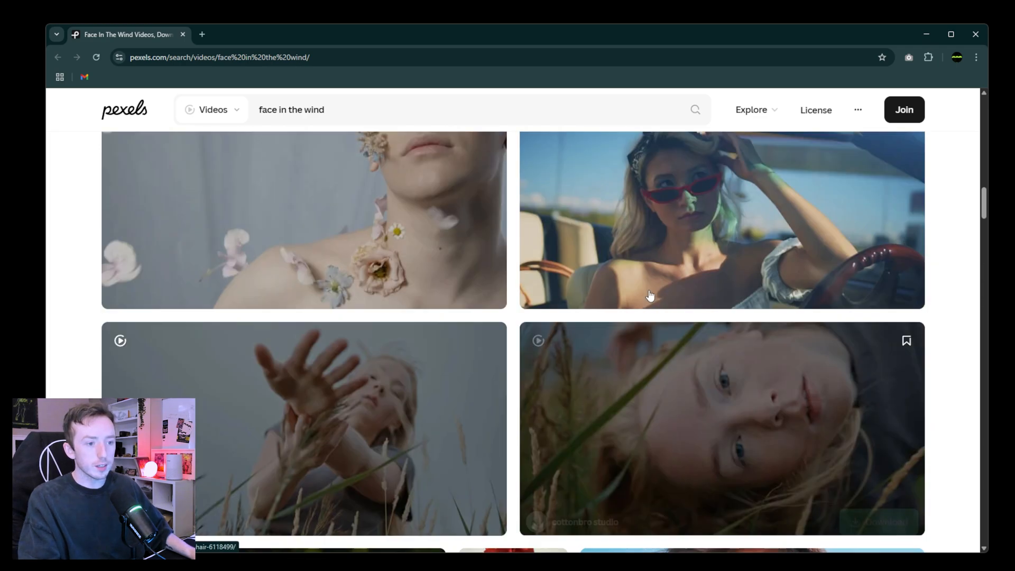
pyautogui.scroll(-3)
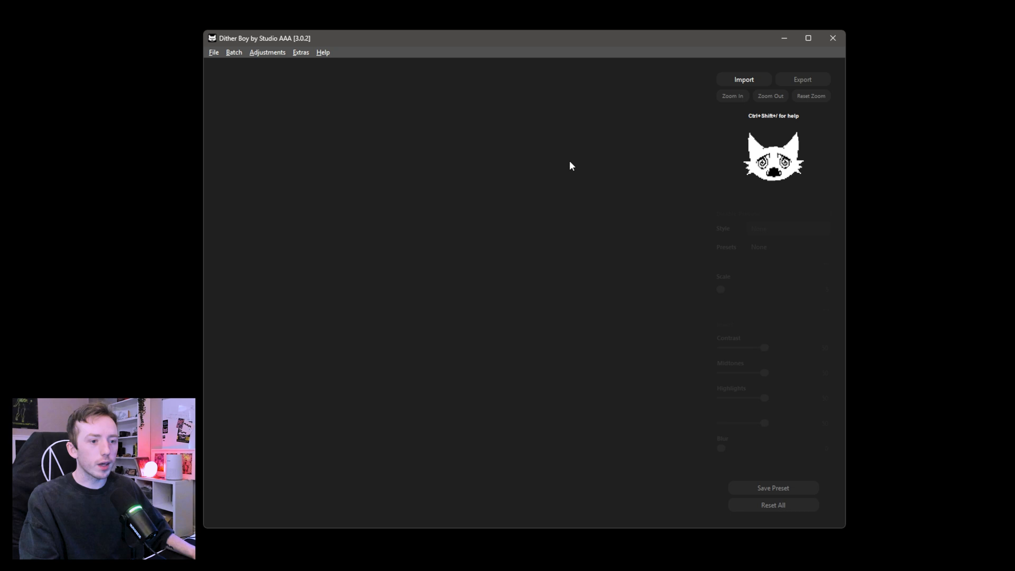
# - Maximise Dither Boy and import the 5978700-uhd woman-in-the-wind clip from Downloads
pyautogui.click(213, 53)
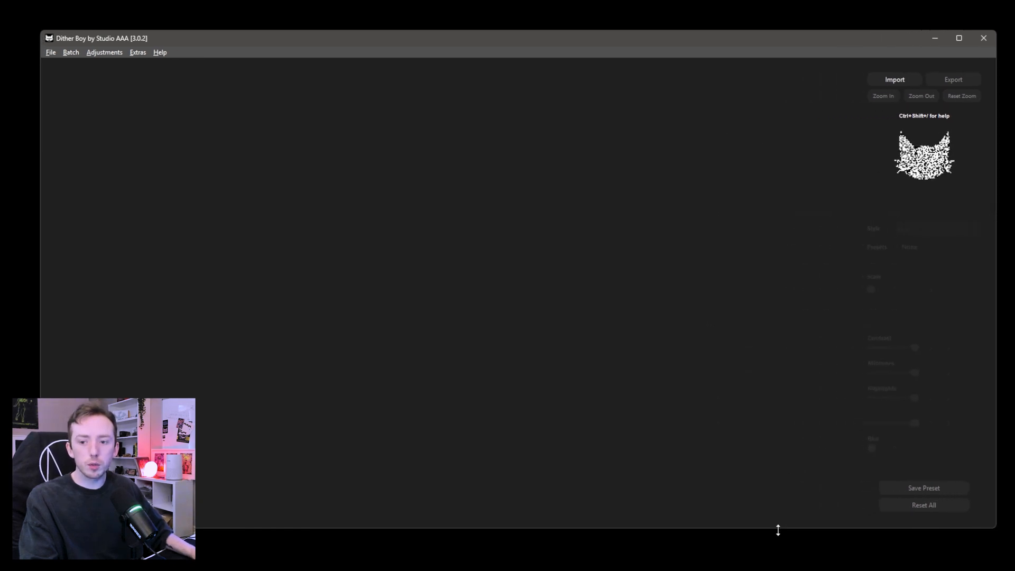
pyautogui.click(50, 52)
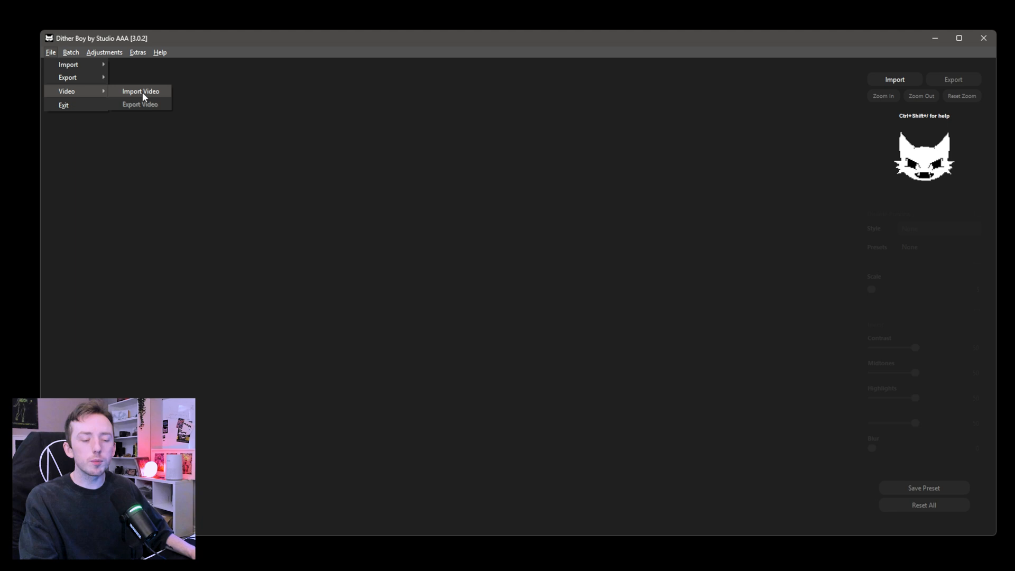
pyautogui.click(139, 91)
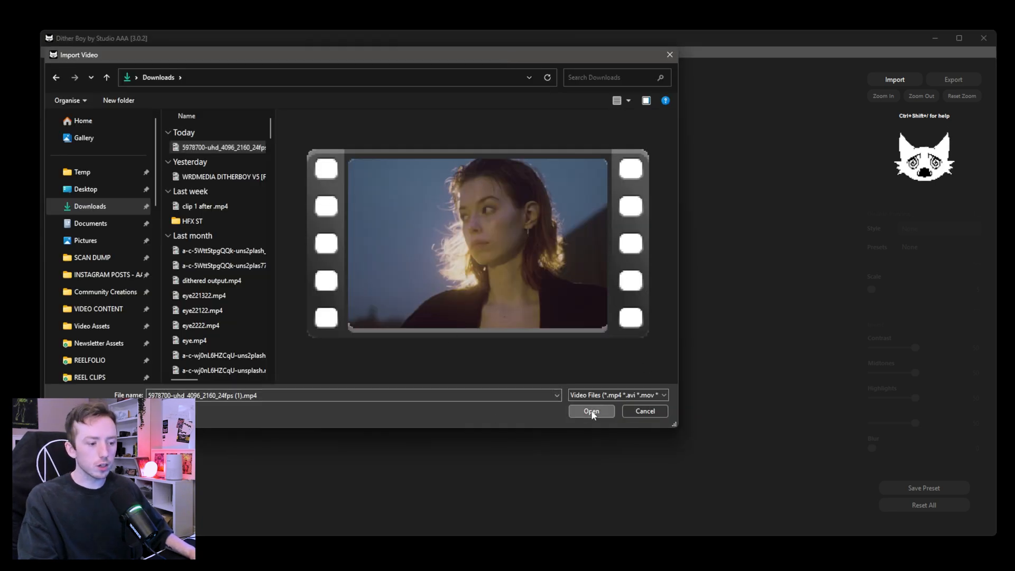
pyautogui.click(591, 411)
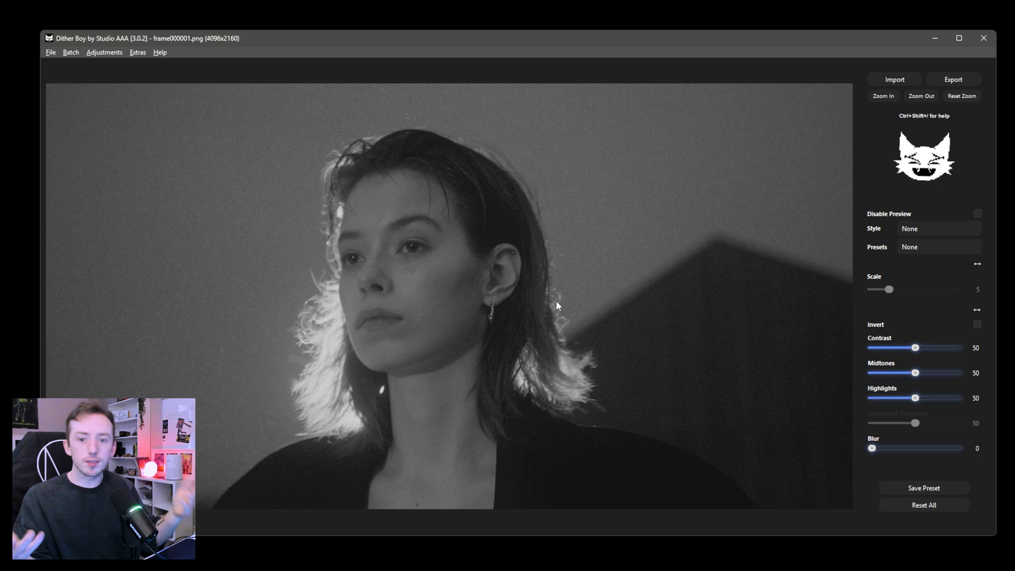
# - Apply the Smooth Diffuse dither style to the woman's face
pyautogui.click(938, 228)
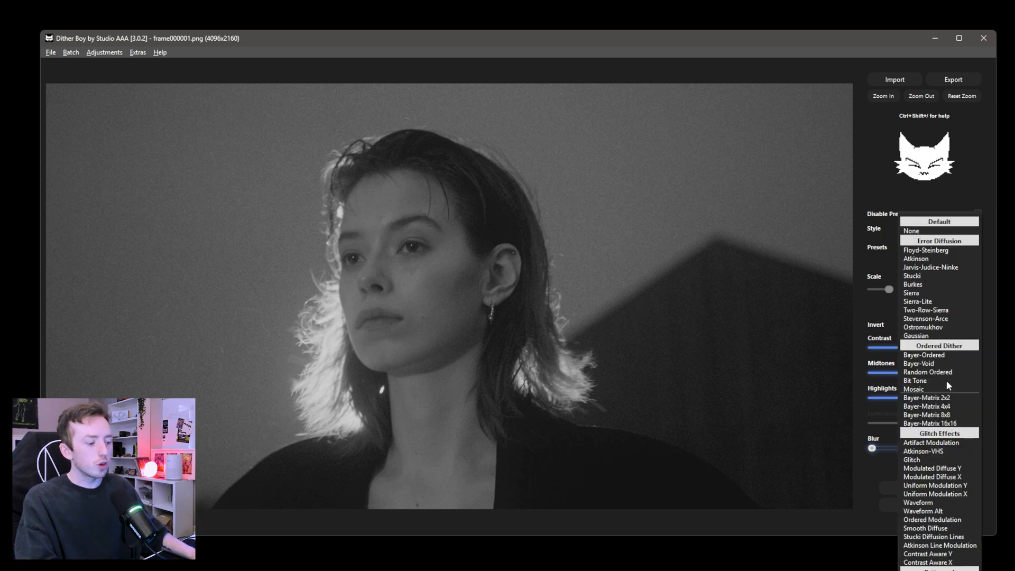
pyautogui.click(911, 230)
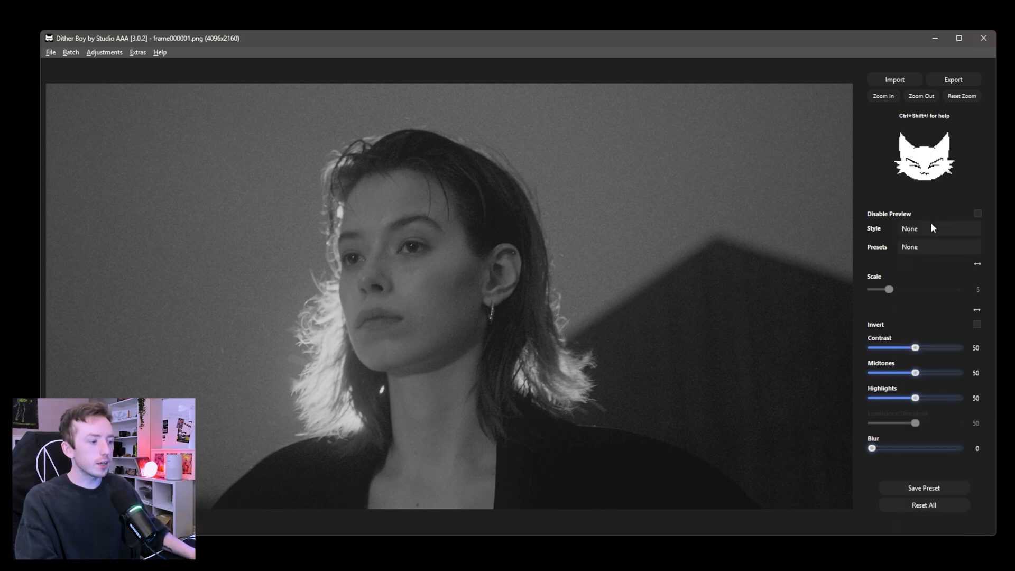
pyautogui.click(909, 228)
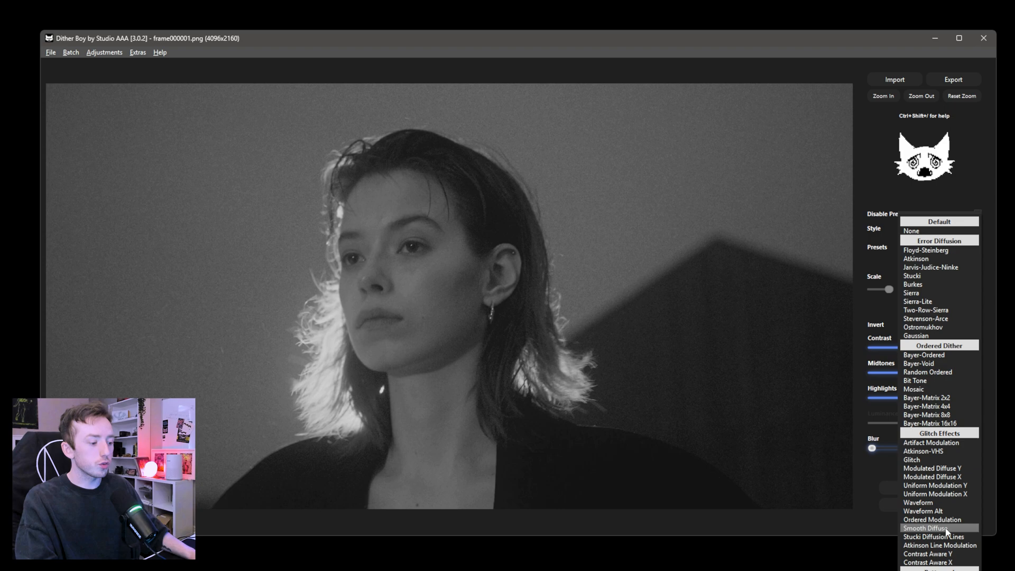
pyautogui.click(926, 528)
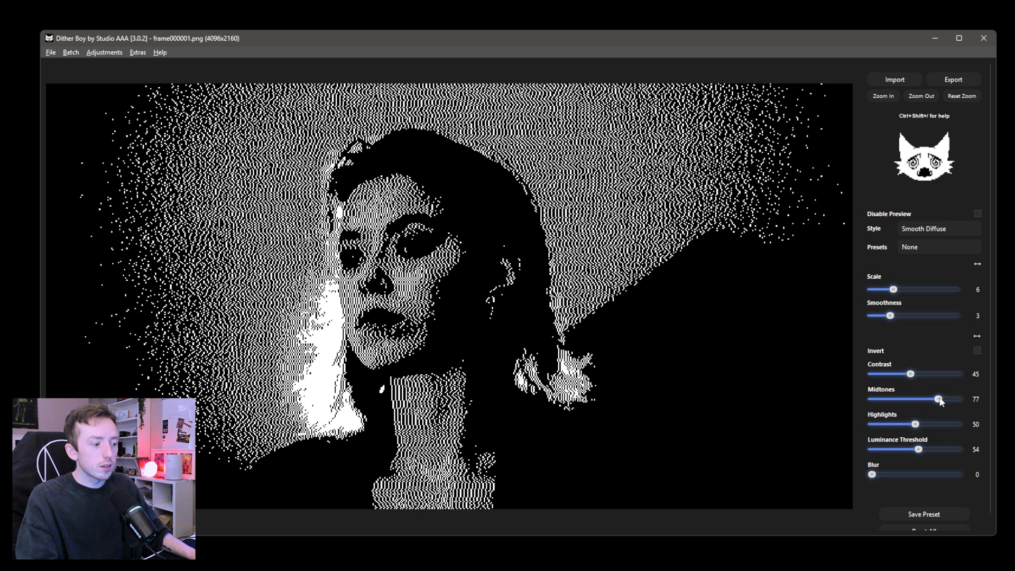
pyautogui.moveTo(953, 240)
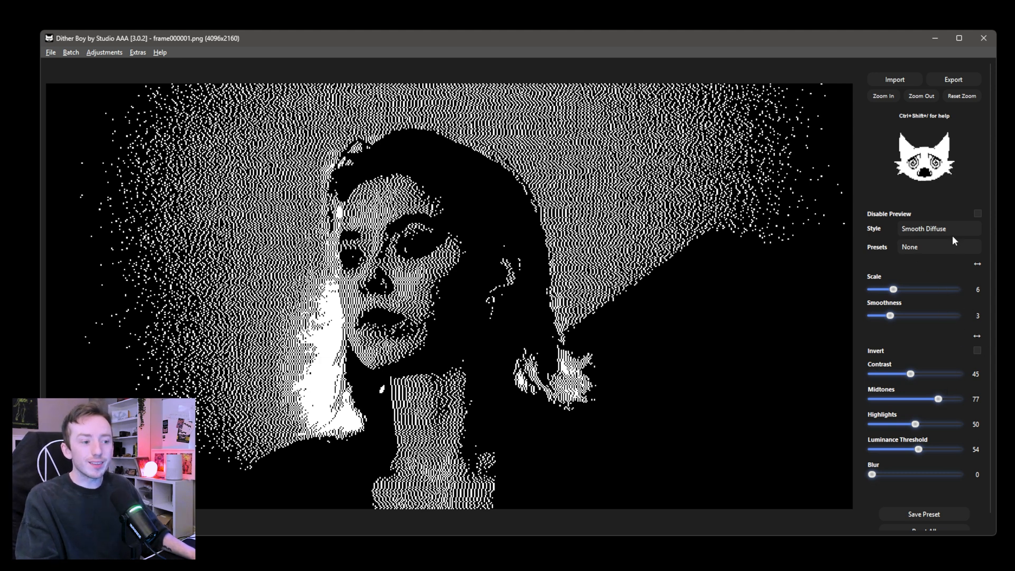
# - Browse the dither style list again, keeping Smooth Diffuse selected
pyautogui.click(923, 228)
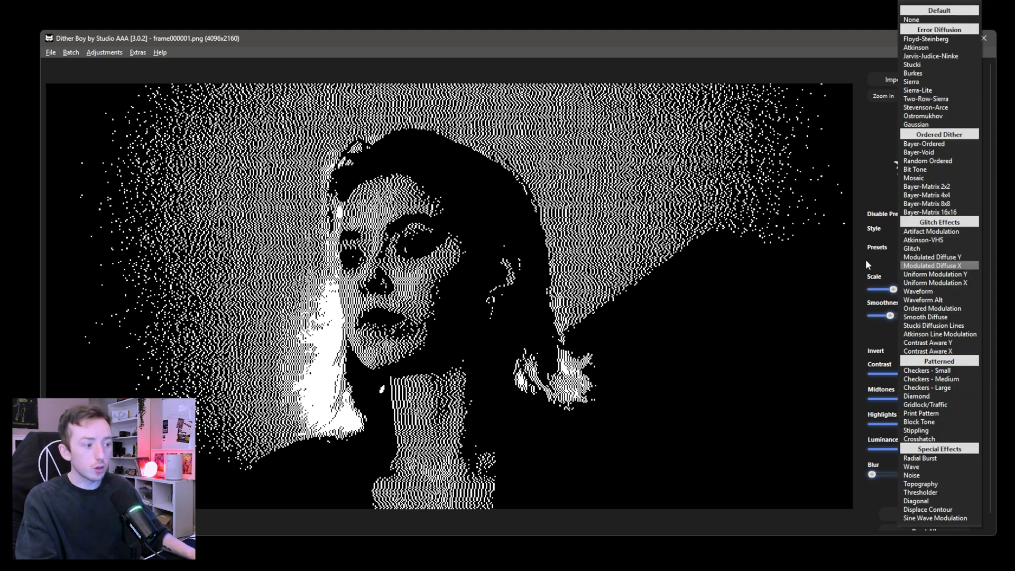
pyautogui.click(925, 317)
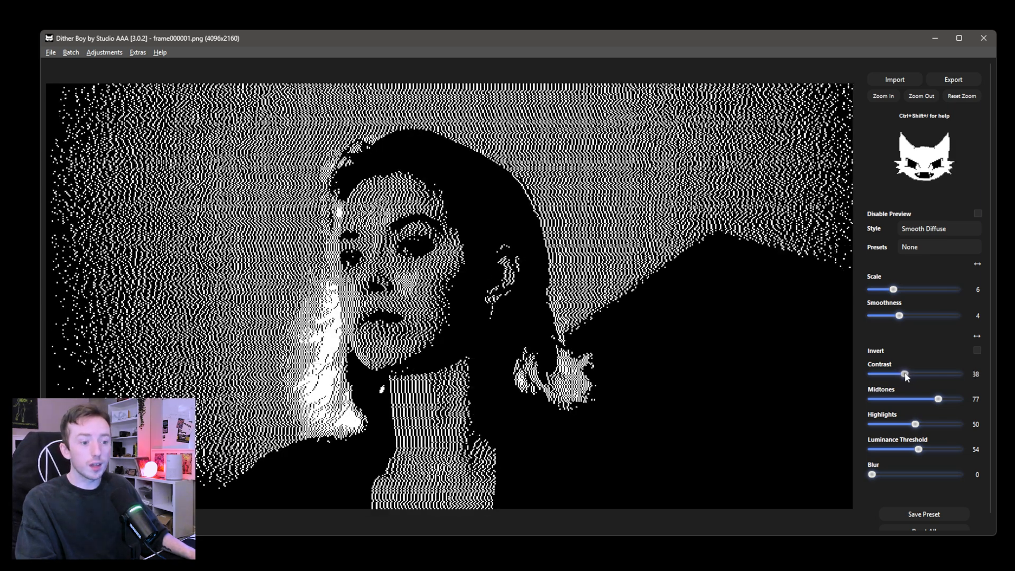
pyautogui.click(923, 228)
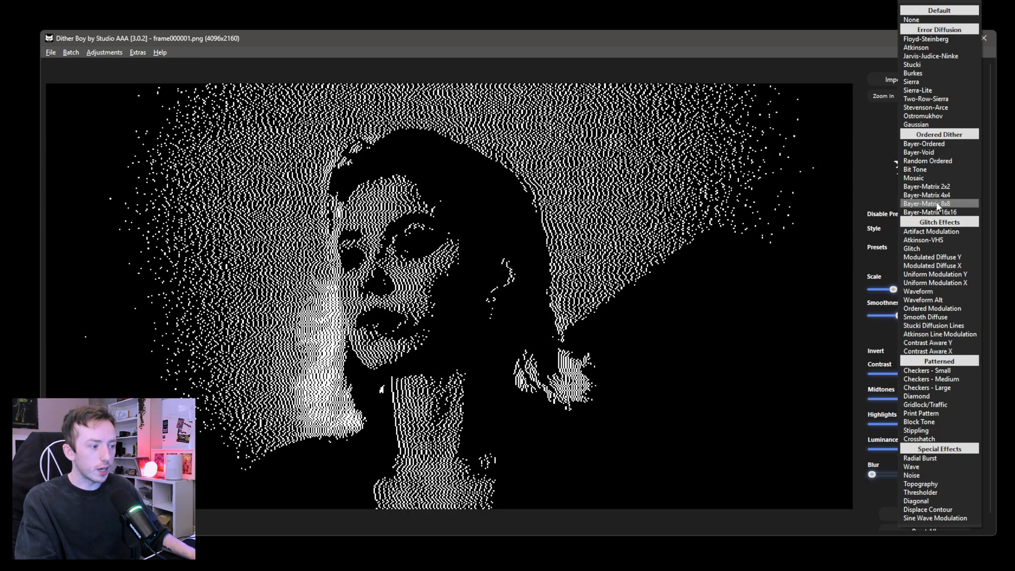
pyautogui.moveTo(934, 273)
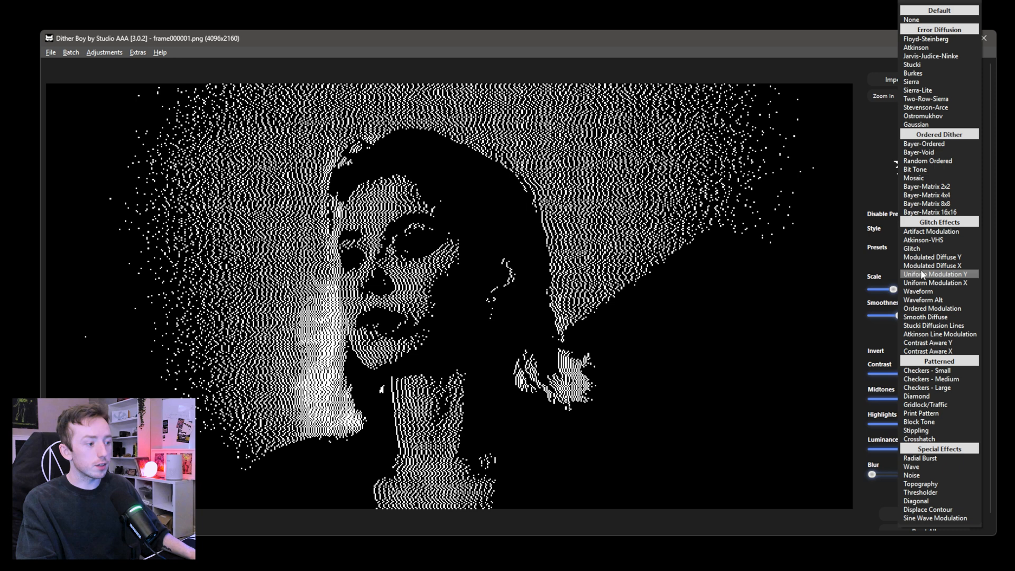
pyautogui.moveTo(862, 196)
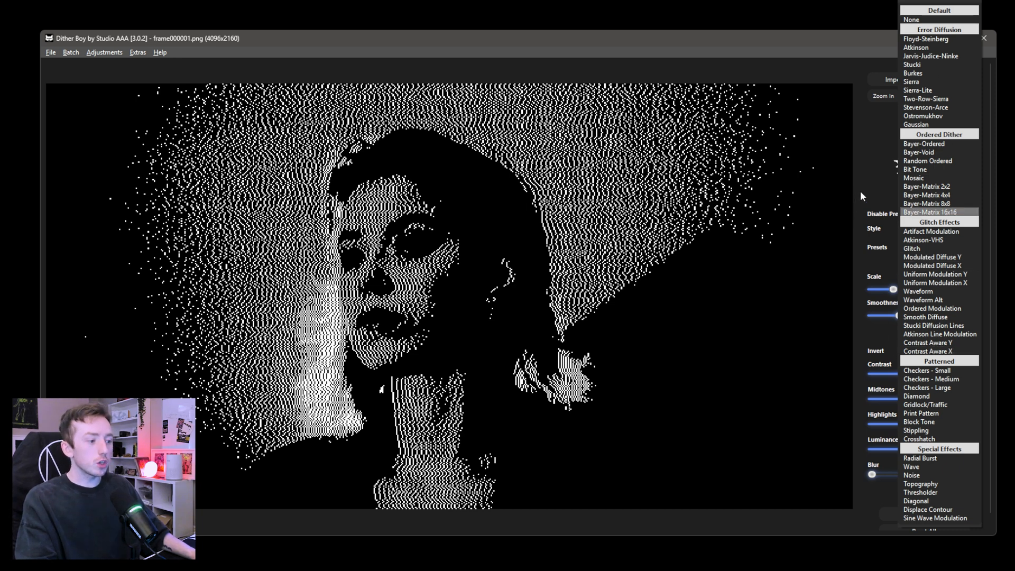
pyautogui.click(925, 317)
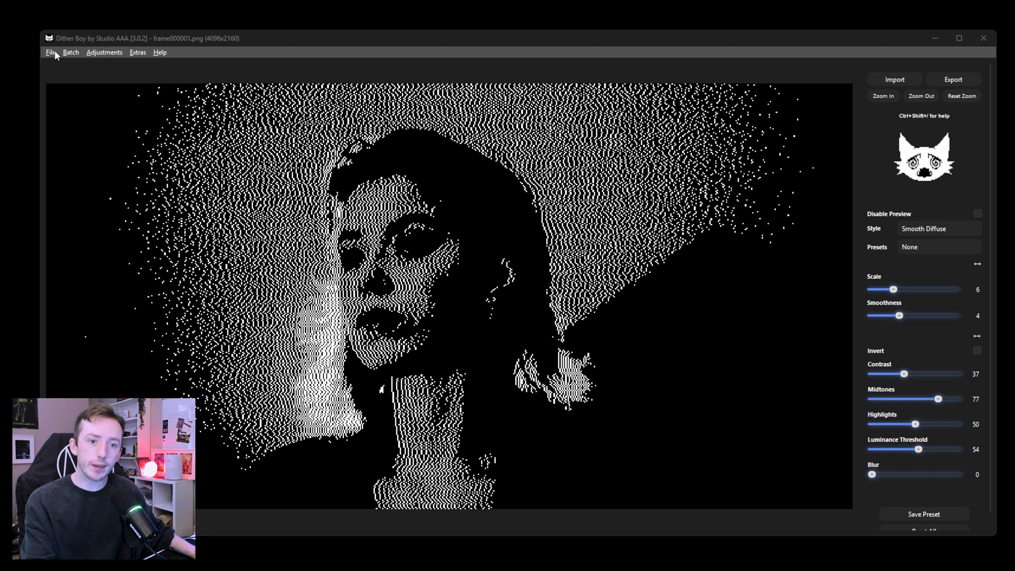
# - Browse the File and Batch menus and set the face's dither style to Bayer-Void
pyautogui.click(50, 52)
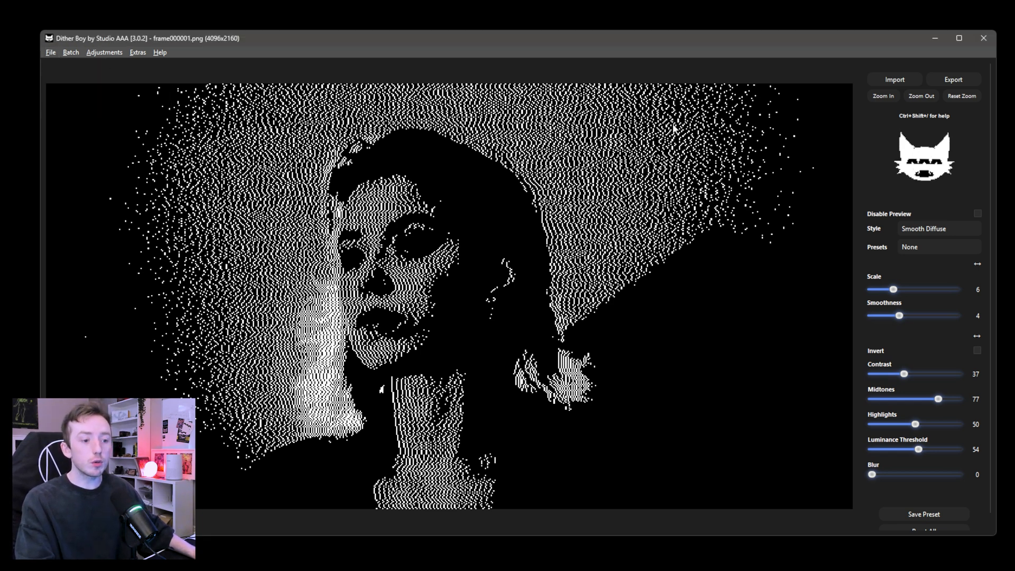
pyautogui.moveTo(961, 95)
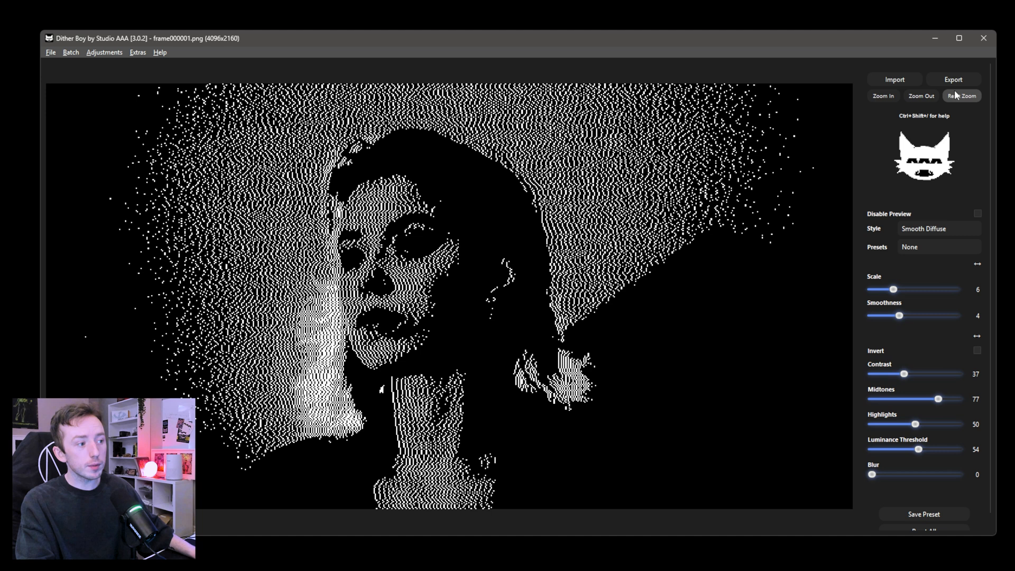
pyautogui.moveTo(76, 66)
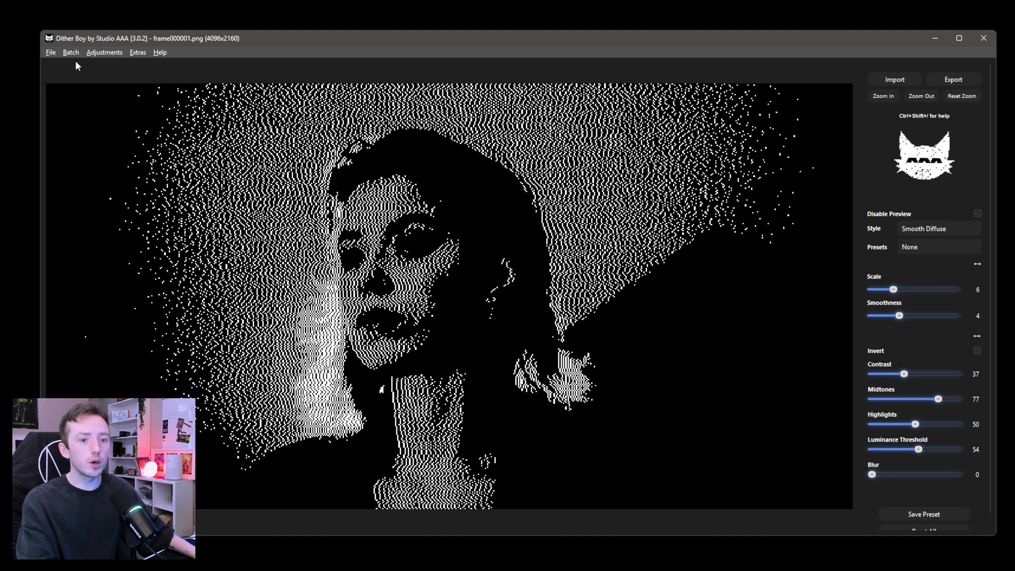
pyautogui.click(953, 79)
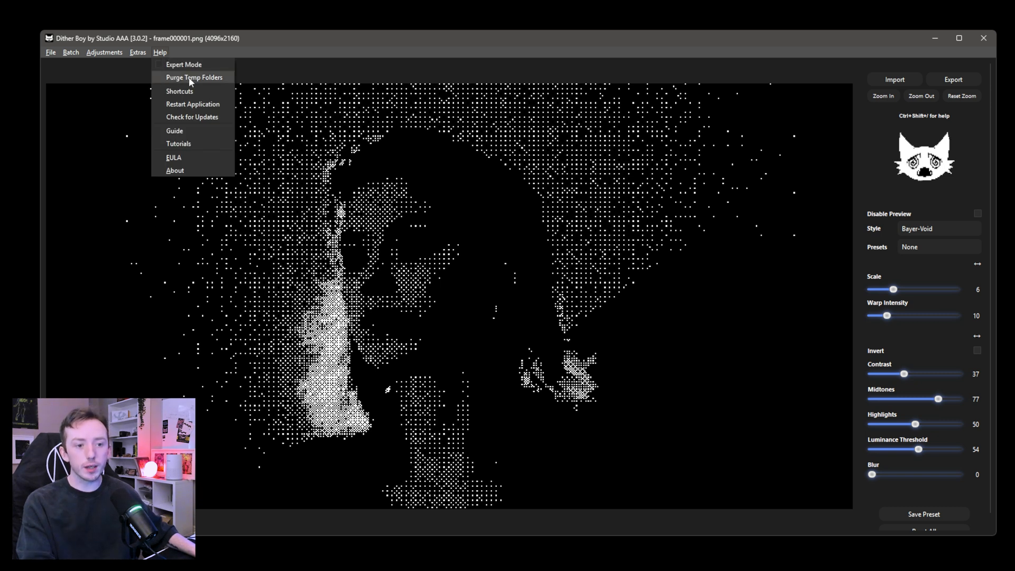
# - Purge Dither Boy's temp folders and dismiss the confirmation reporting four removed
pyautogui.click(194, 77)
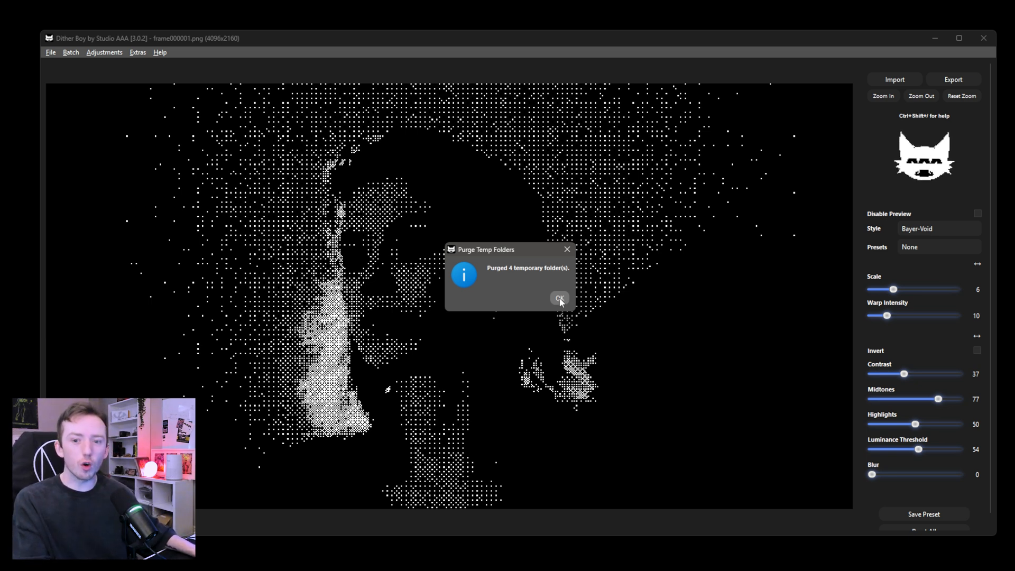
pyautogui.click(559, 298)
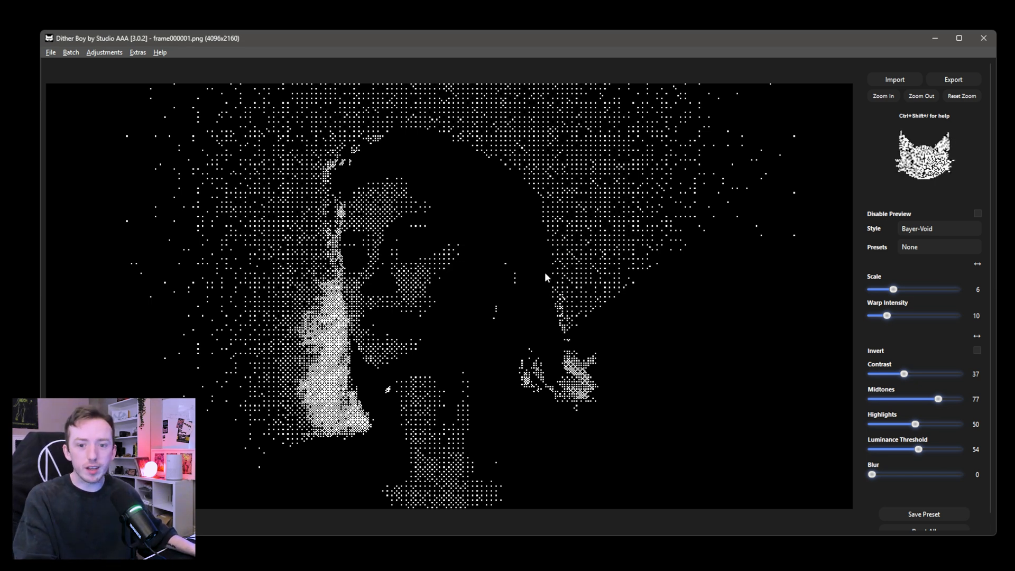
pyautogui.moveTo(418, 234)
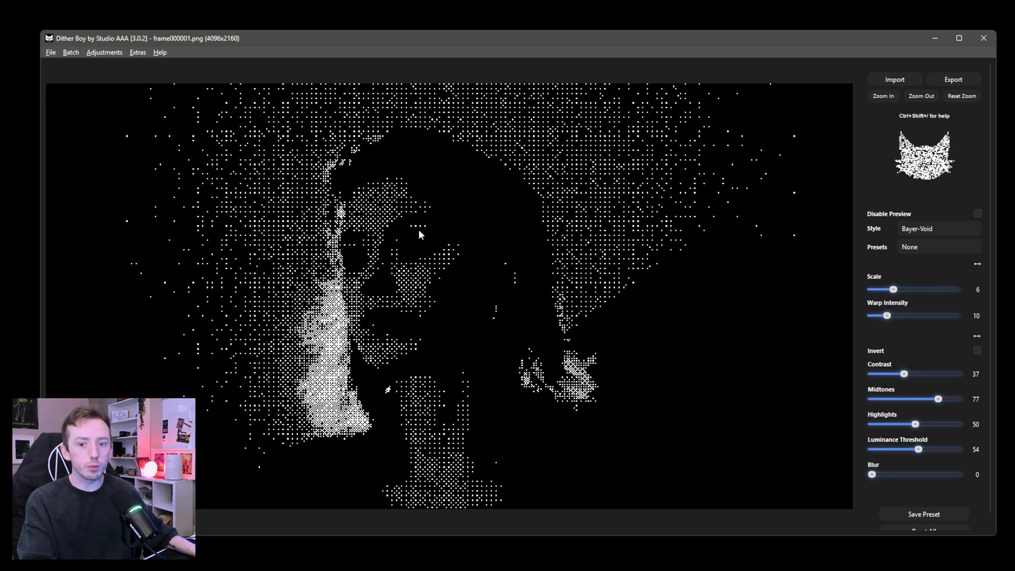
pyautogui.click(160, 52)
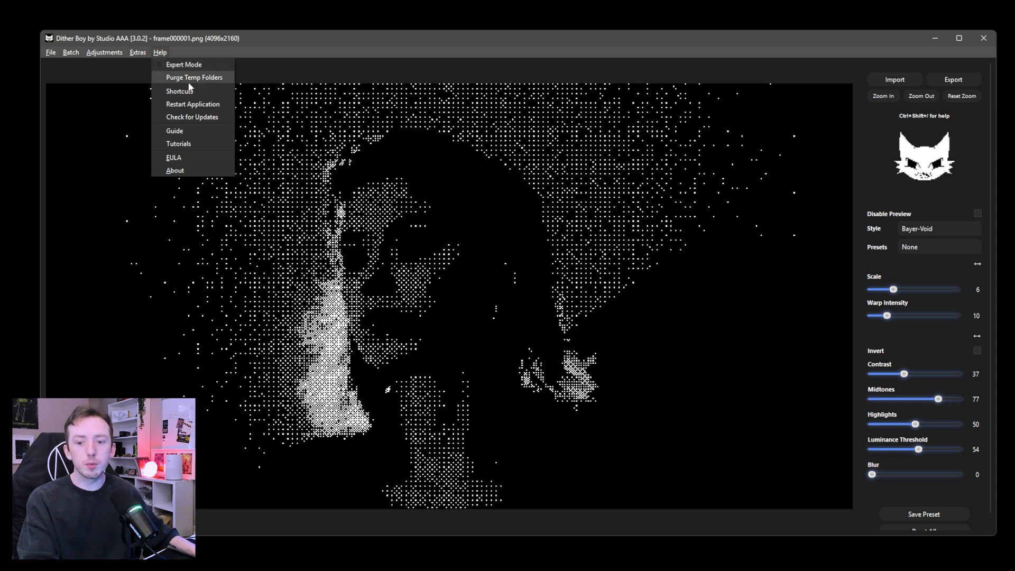
pyautogui.moveTo(197, 84)
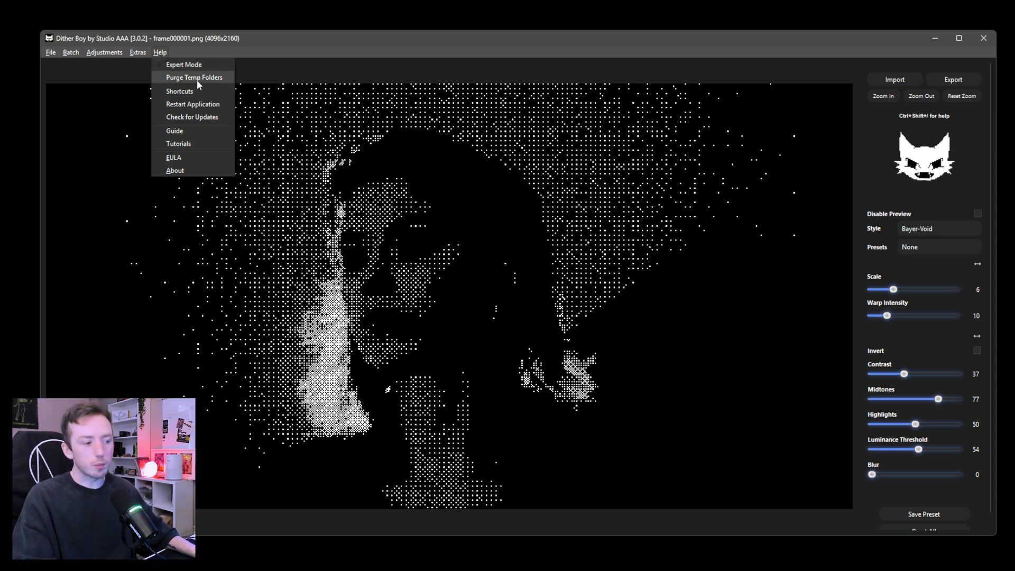
pyautogui.moveTo(126, 82)
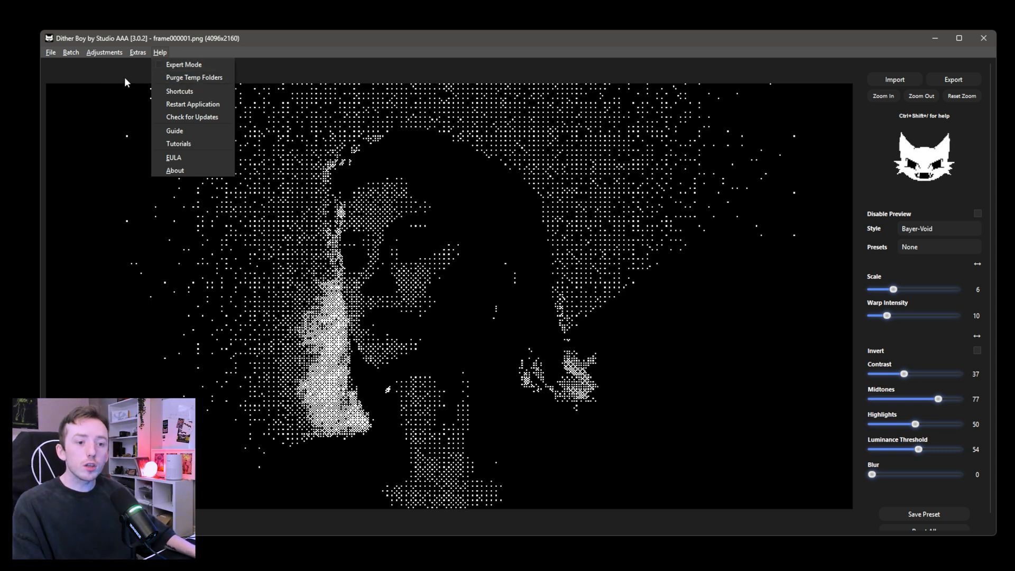
# - Enable Expert Mode and tune Bayer-Void to scale 7, warp 1, contrast 72, threshold 66
pyautogui.click(239, 74)
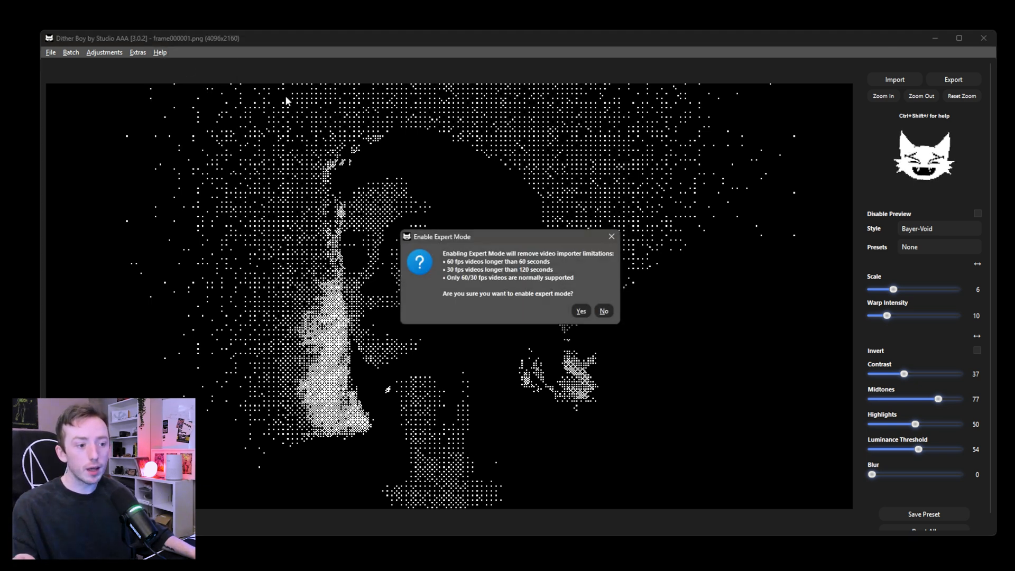
pyautogui.moveTo(580, 303)
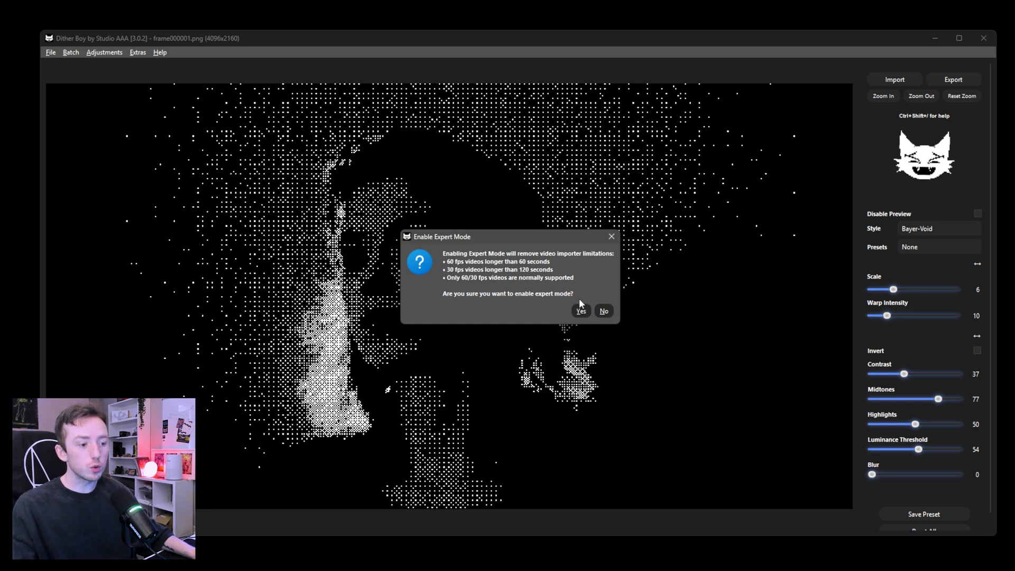
pyautogui.moveTo(541, 330)
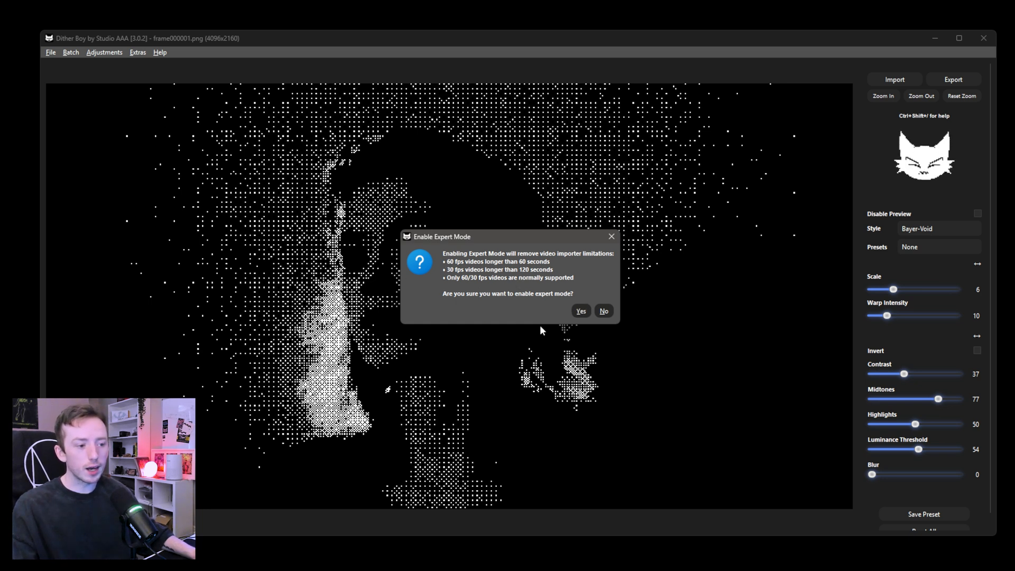
pyautogui.click(603, 311)
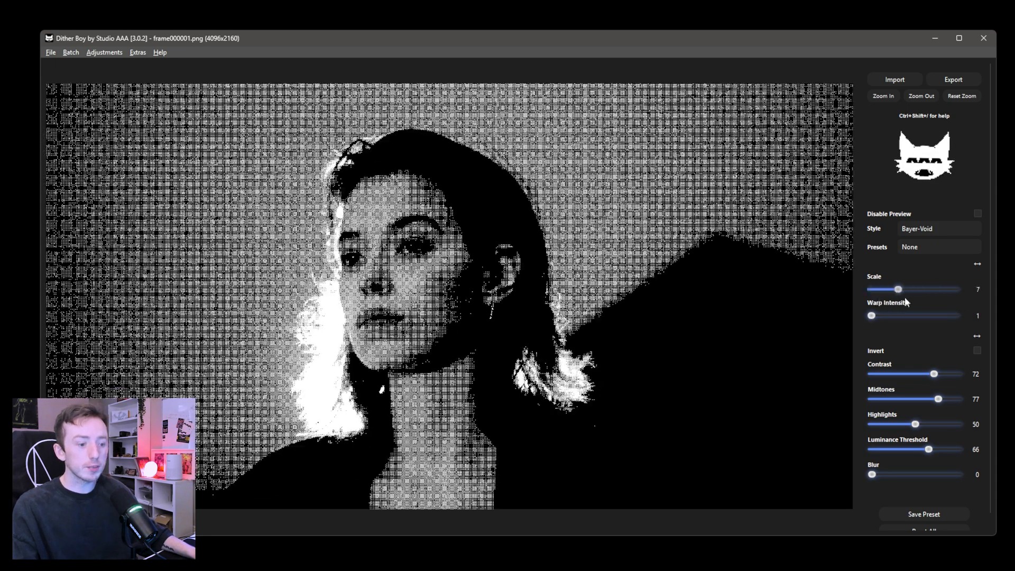
# - Try Uniform Modulation X, then use Atkinson at contrast 47 and luminance threshold 100
pyautogui.click(939, 229)
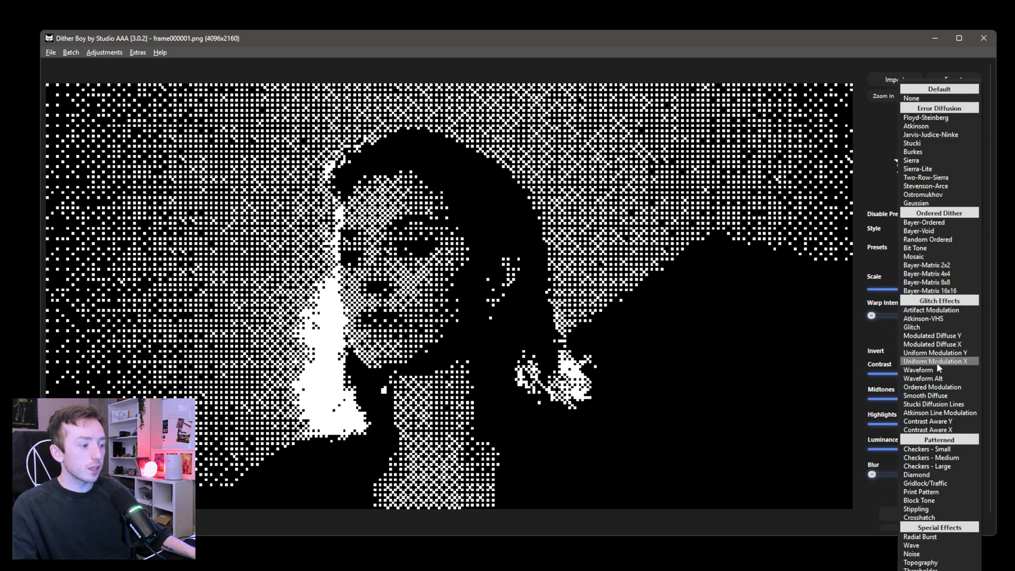
pyautogui.moveTo(941, 367)
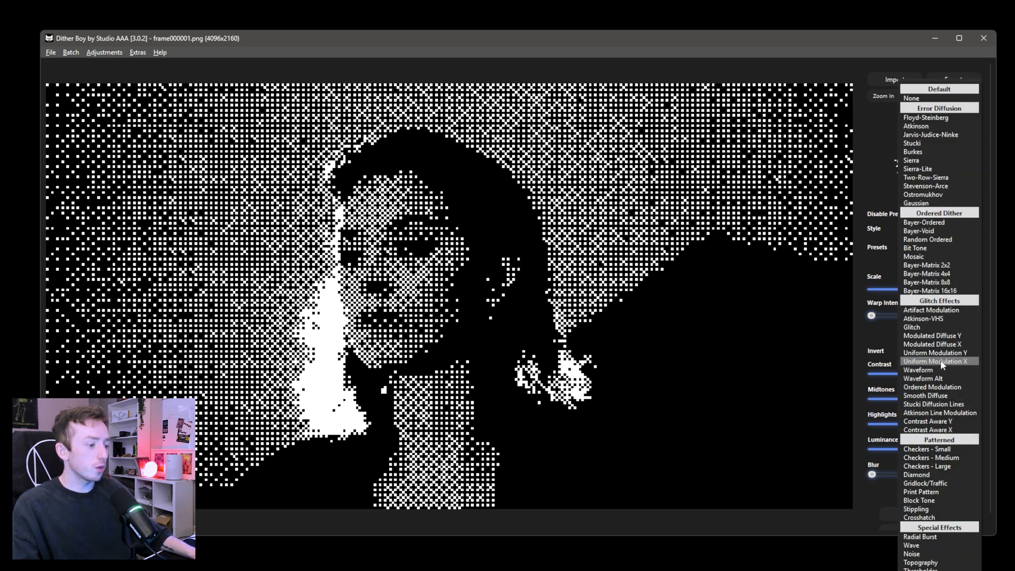
pyautogui.click(935, 361)
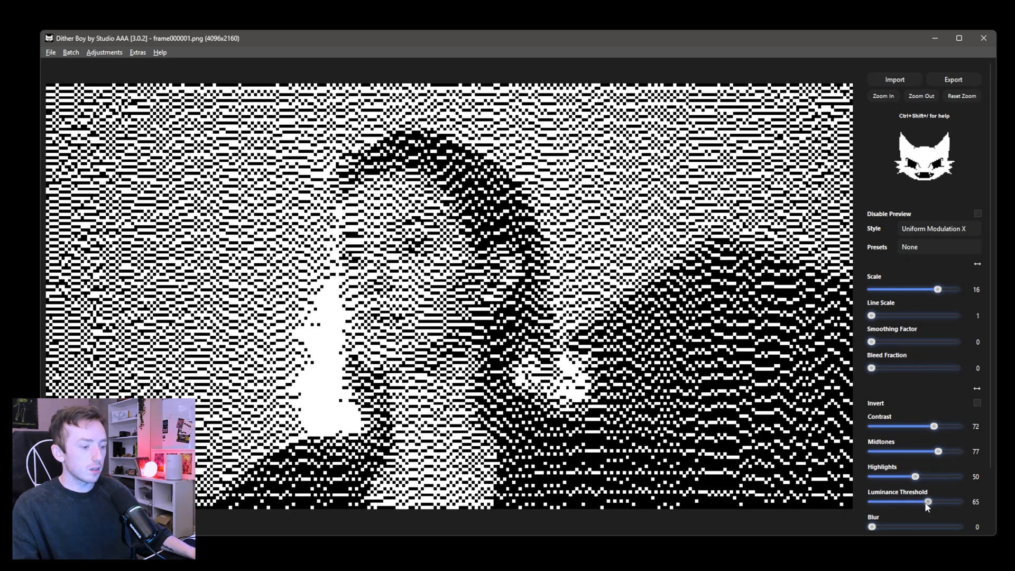
pyautogui.click(933, 228)
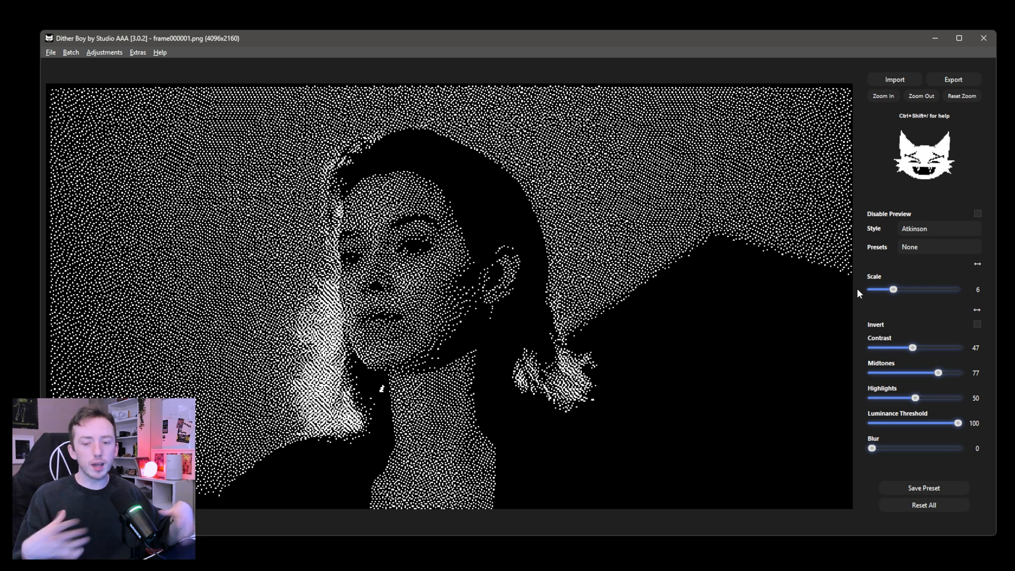
pyautogui.moveTo(609, 257)
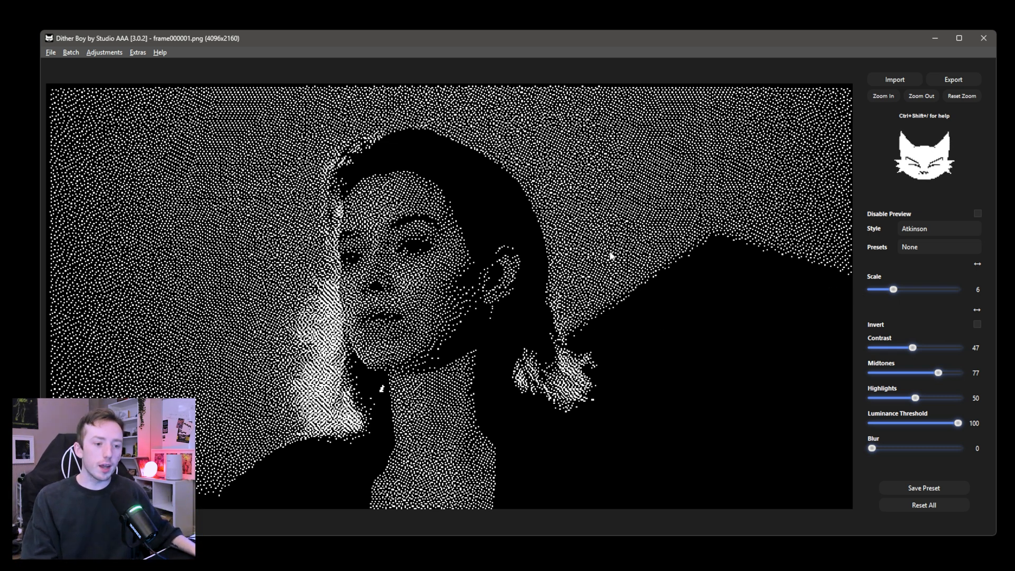
pyautogui.moveTo(618, 237)
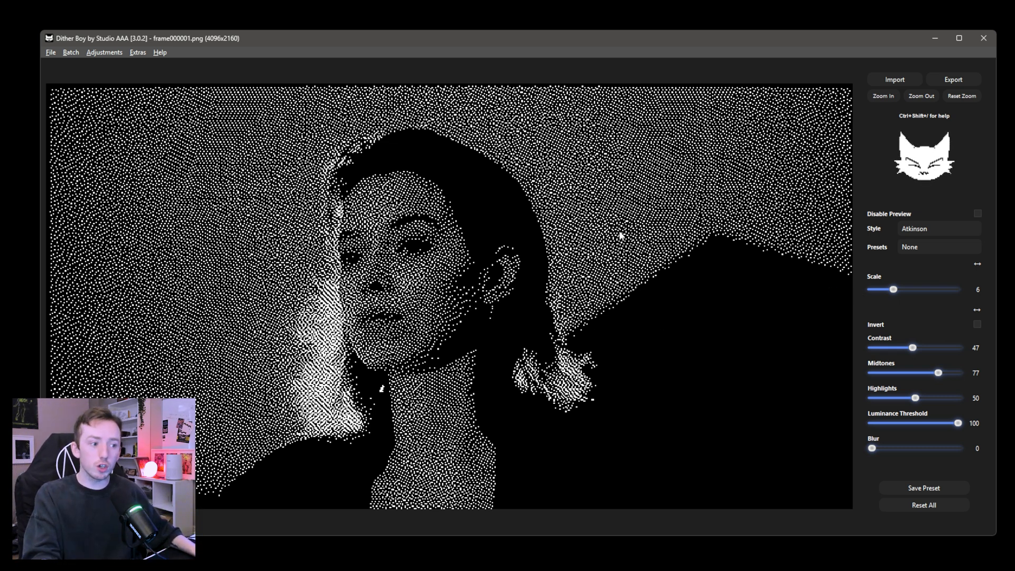
pyautogui.moveTo(607, 234)
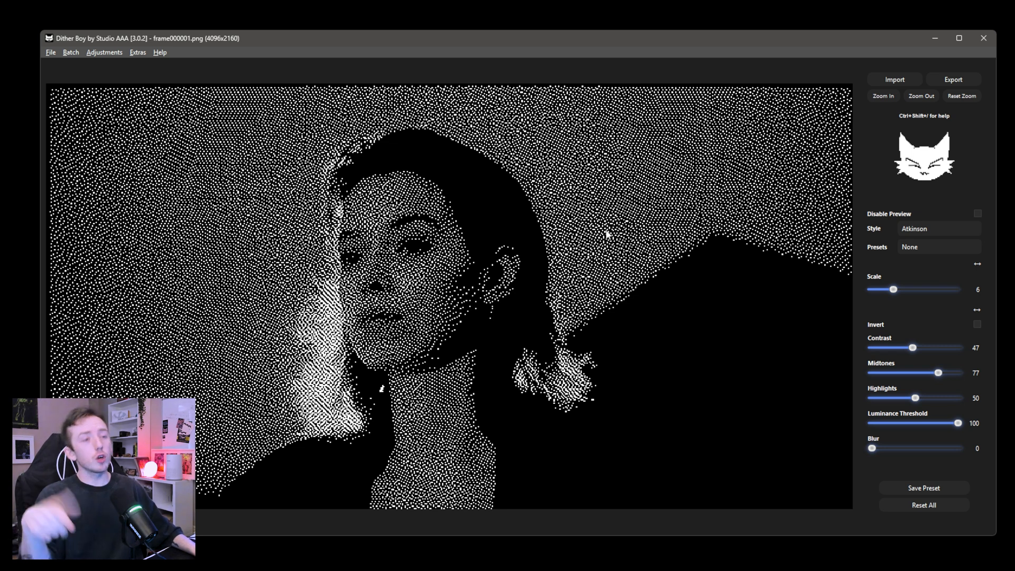